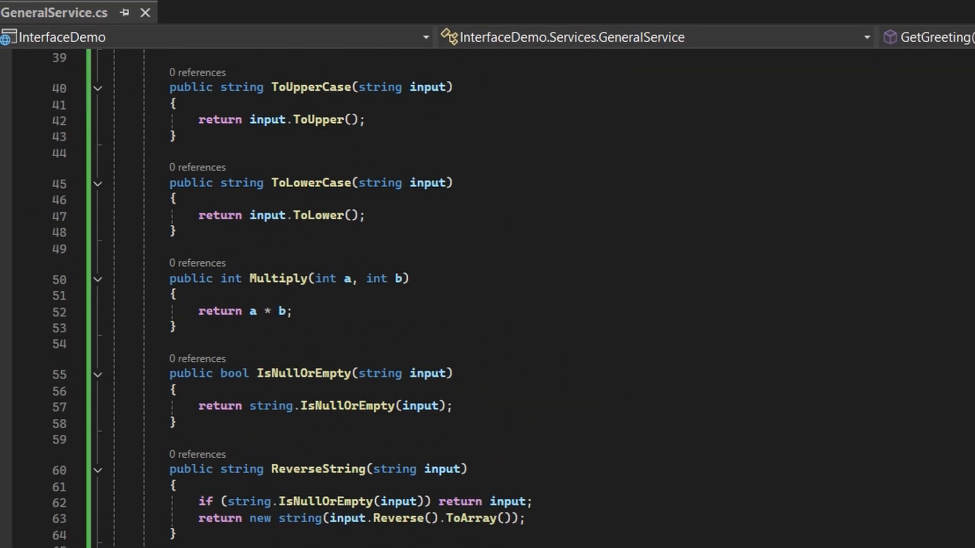
Step: Start hand-writing a public IGeneralService interface with GetGreeting, IsEven and CalculateDiscount signatures
scroll(up, 3)
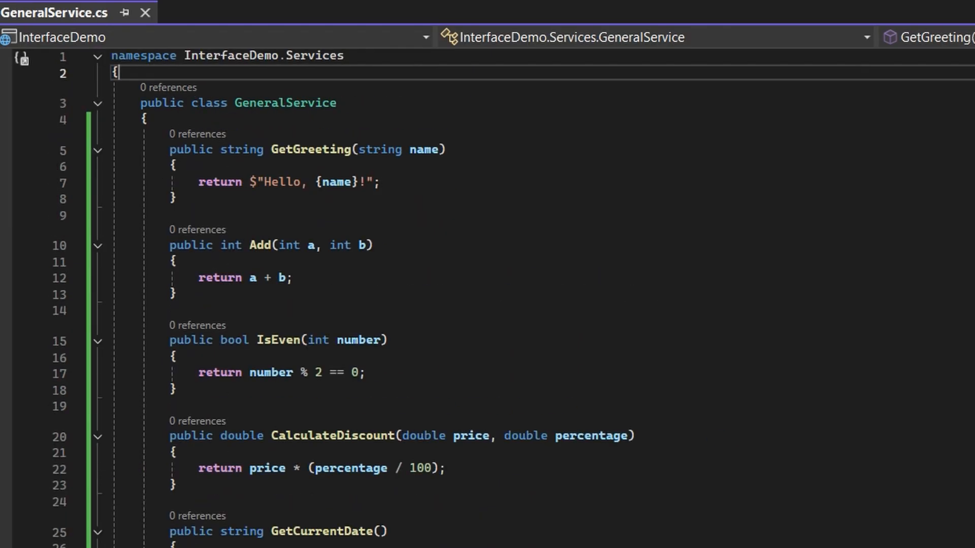
text(public)
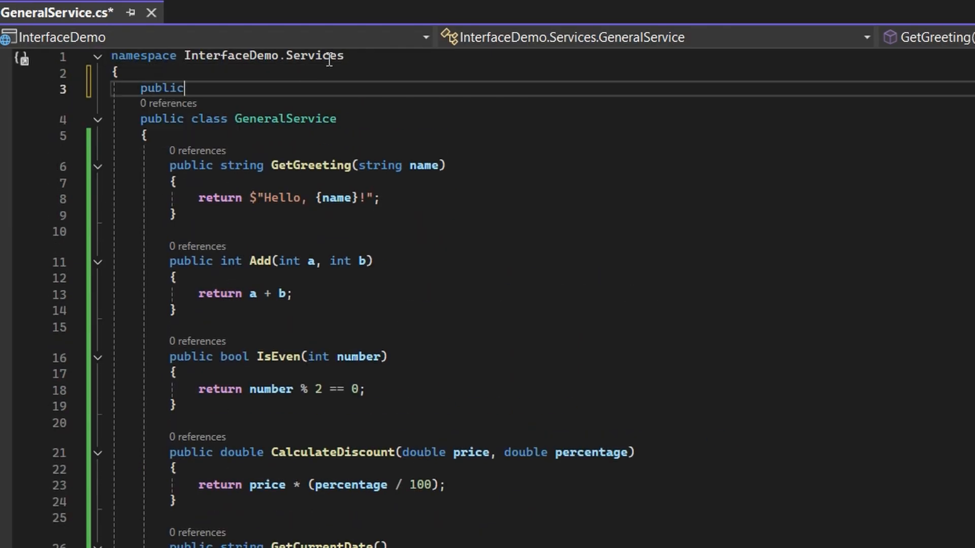
text(interface)
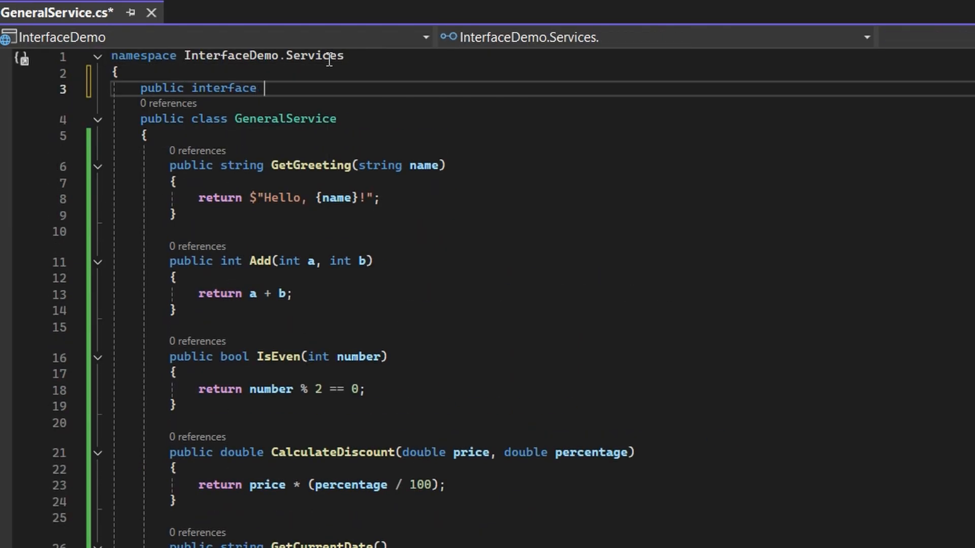
text(IGeneralService)
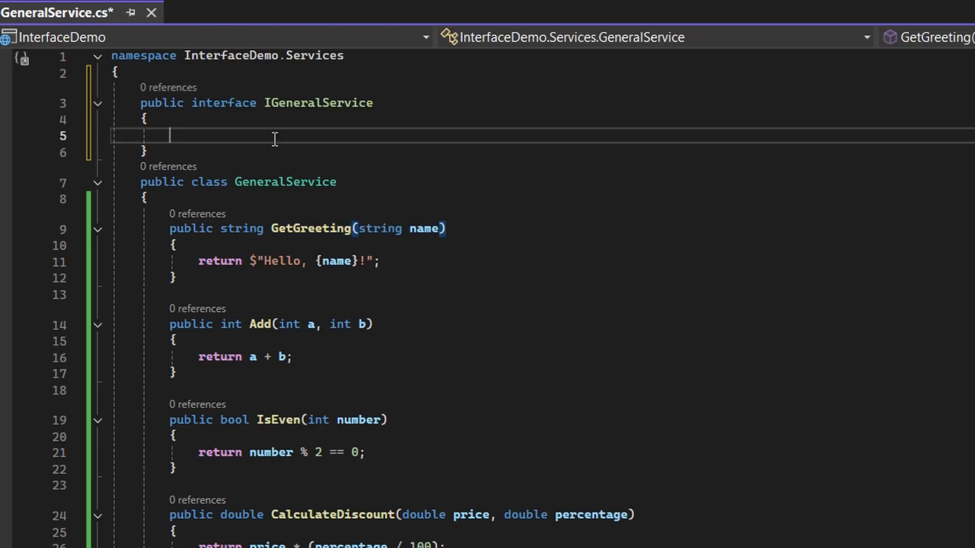
text(string GetGreeting(string name);)
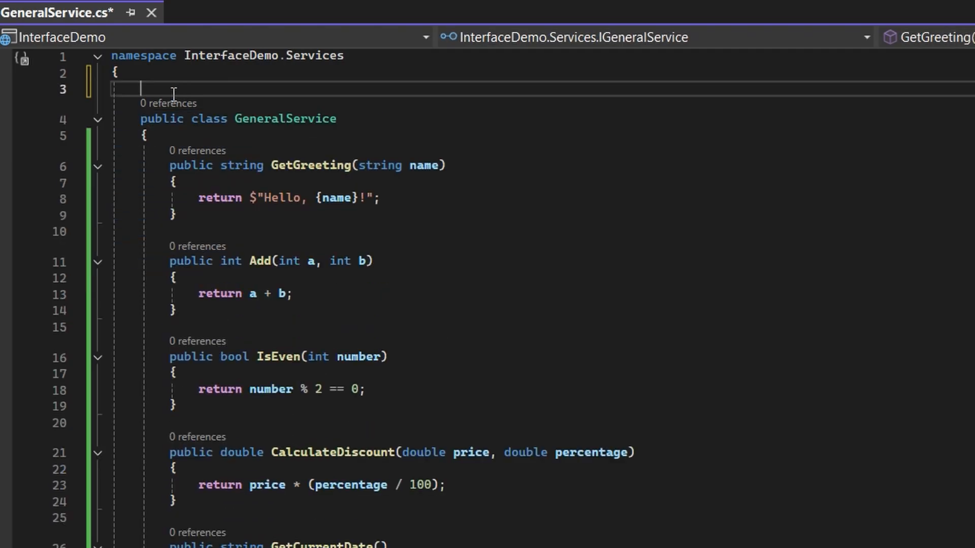
key(Backspace)
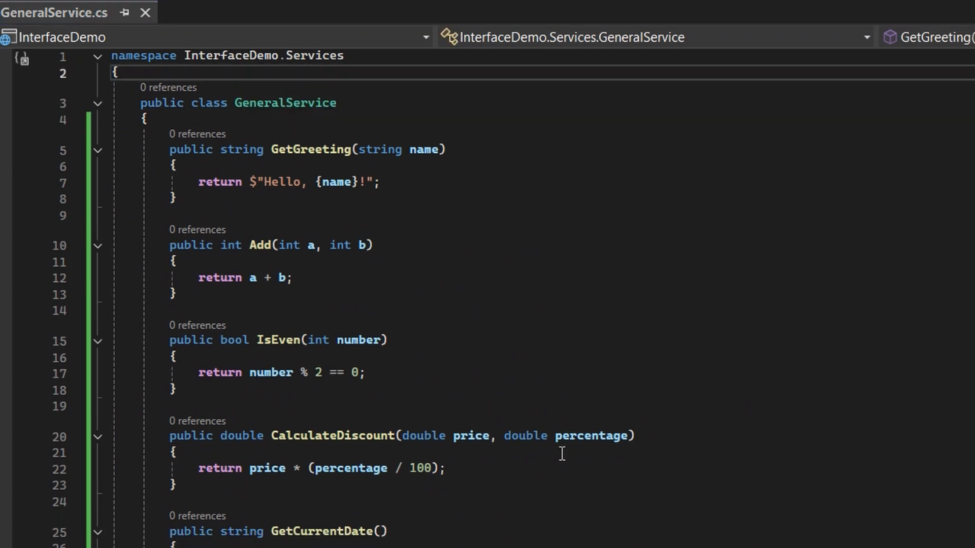
scroll(down, 3)
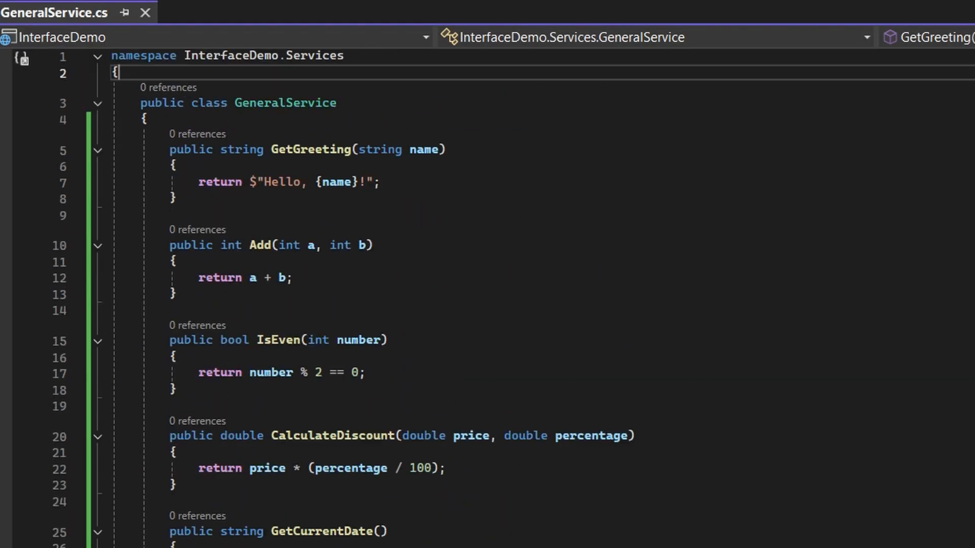
text(p)
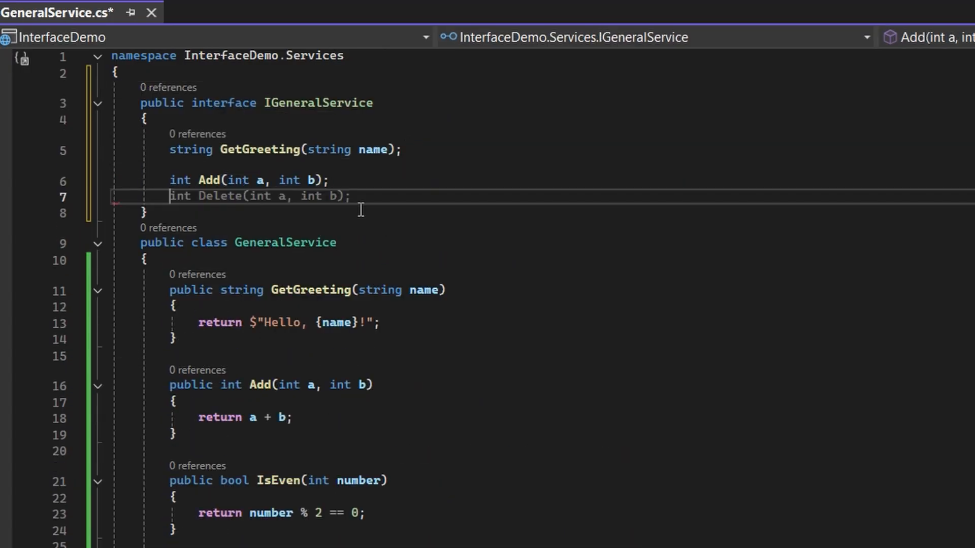
text(bool IsEven(int number);)
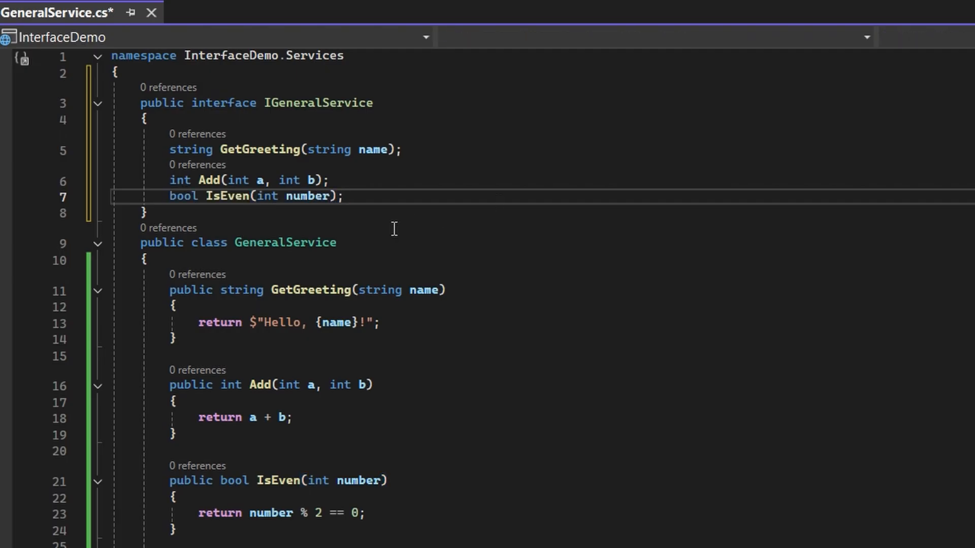
text(double CalculateDiscount(double price, double percentage);)
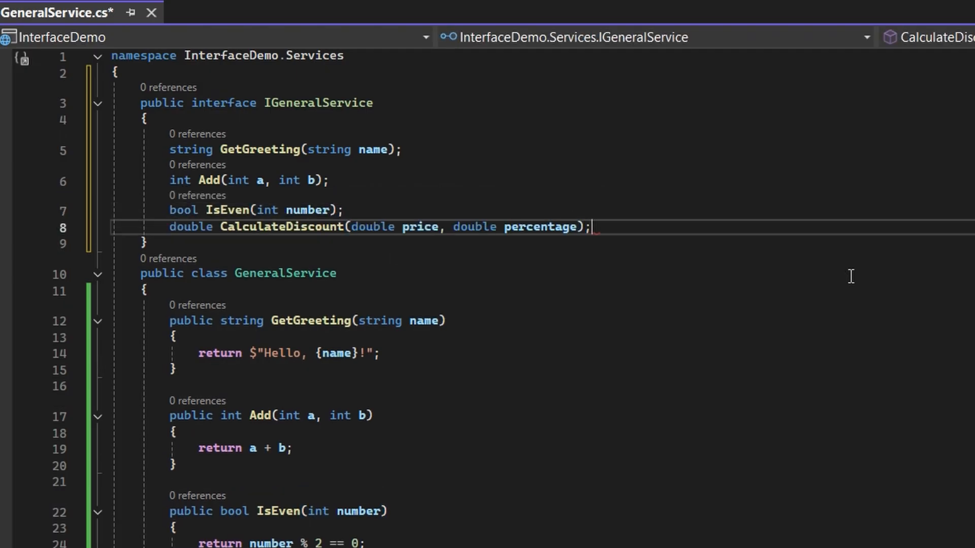
Step: Launch the Extract Interface refactoring on the GeneralService class
scroll(down, 3)
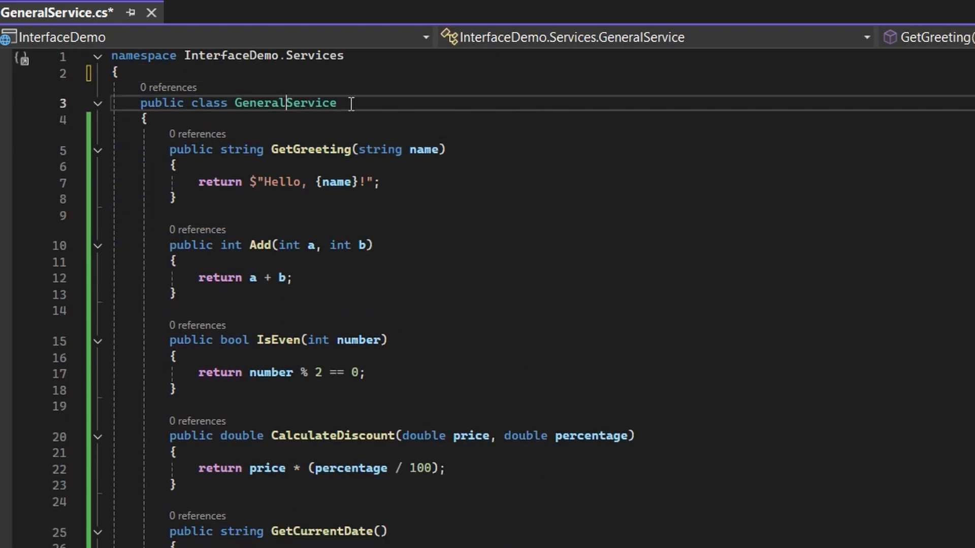
right_click(286, 103)
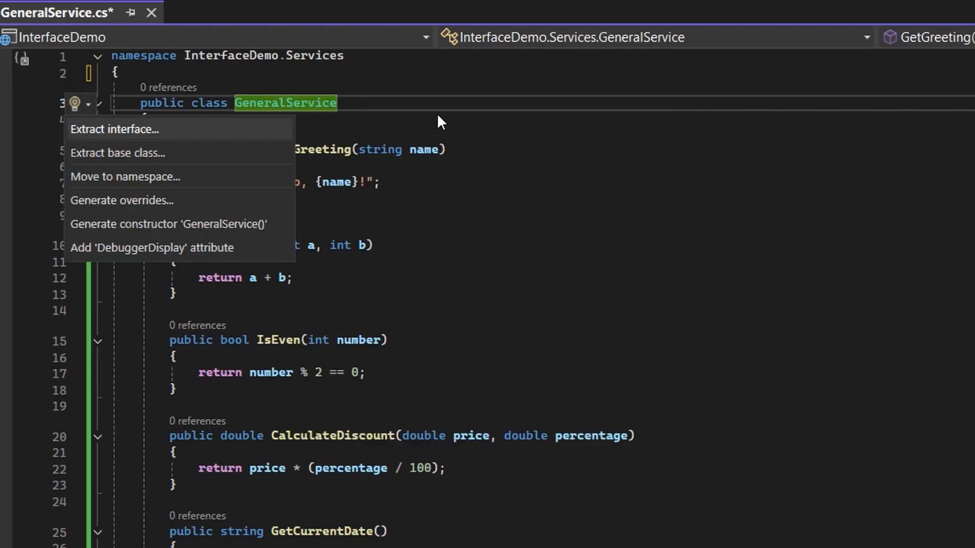
mouse_move(164, 133)
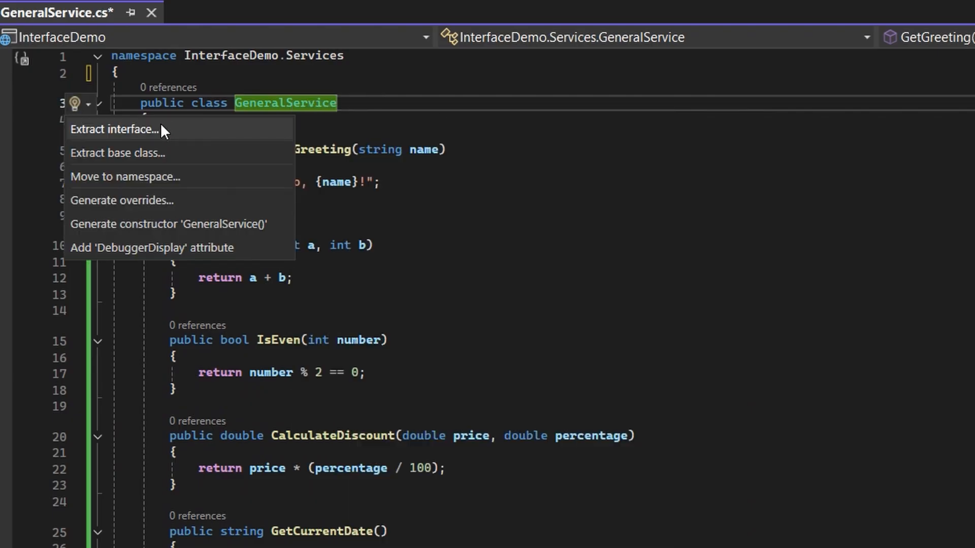
click(115, 129)
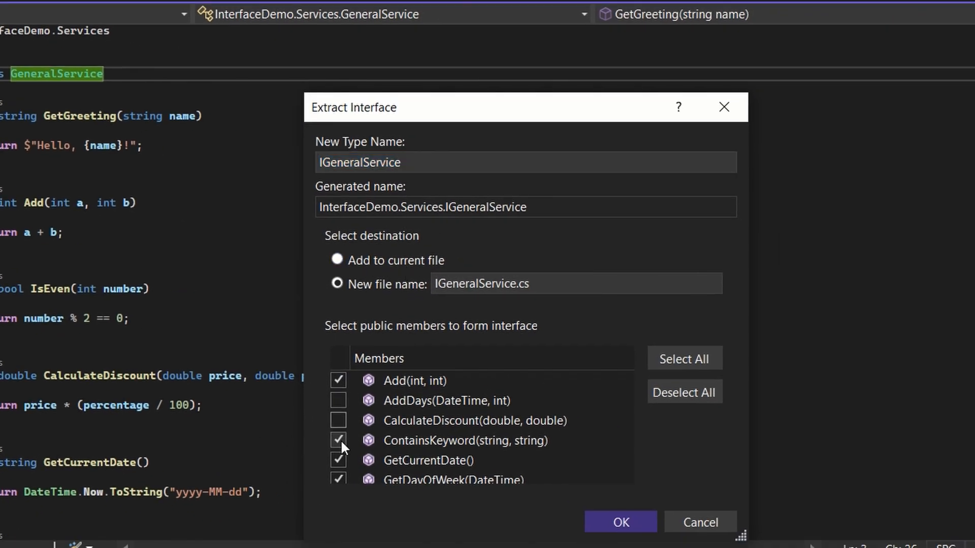
Step: Include every GeneralService member and create the IGeneralService.cs file
click(684, 358)
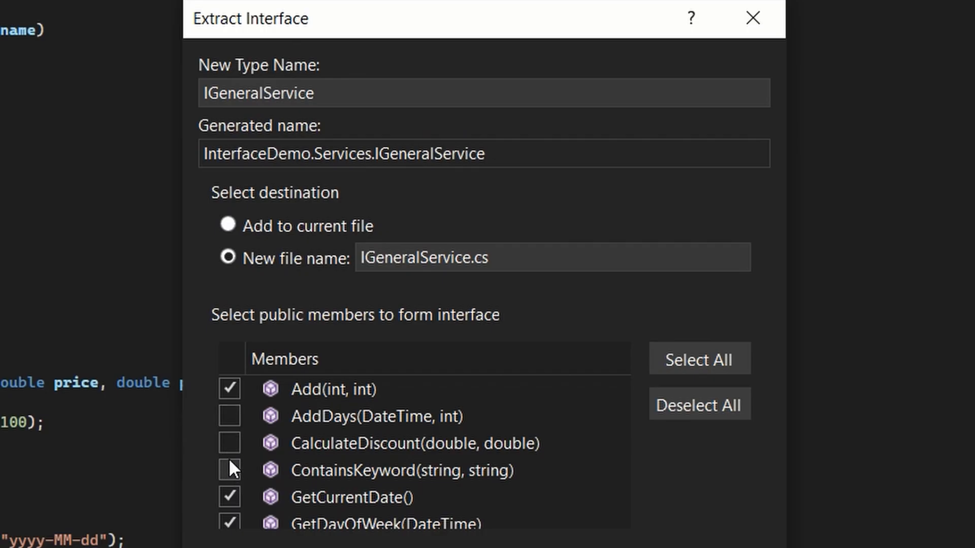
click(700, 358)
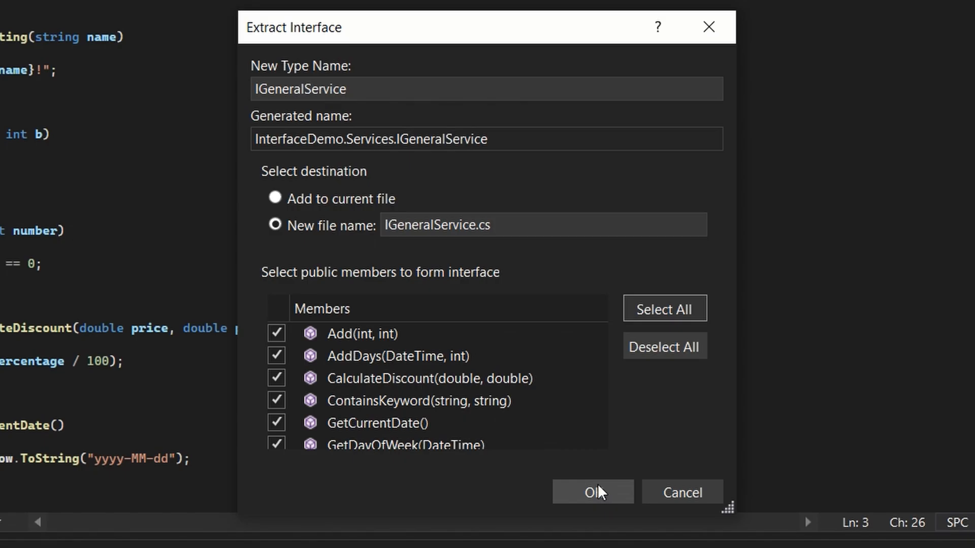
click(593, 492)
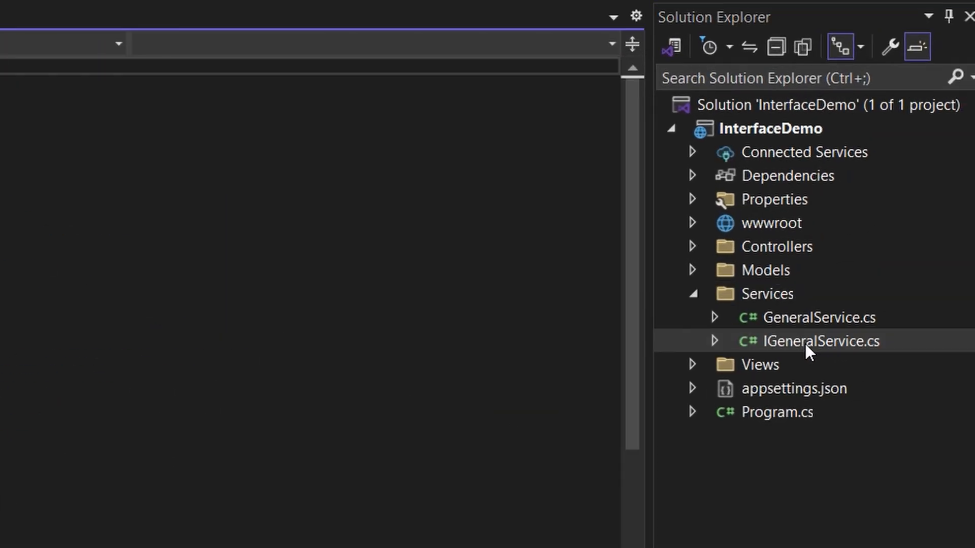
Step: View IGeneralService.cs, then return to the end of the GeneralService class
double_click(821, 341)
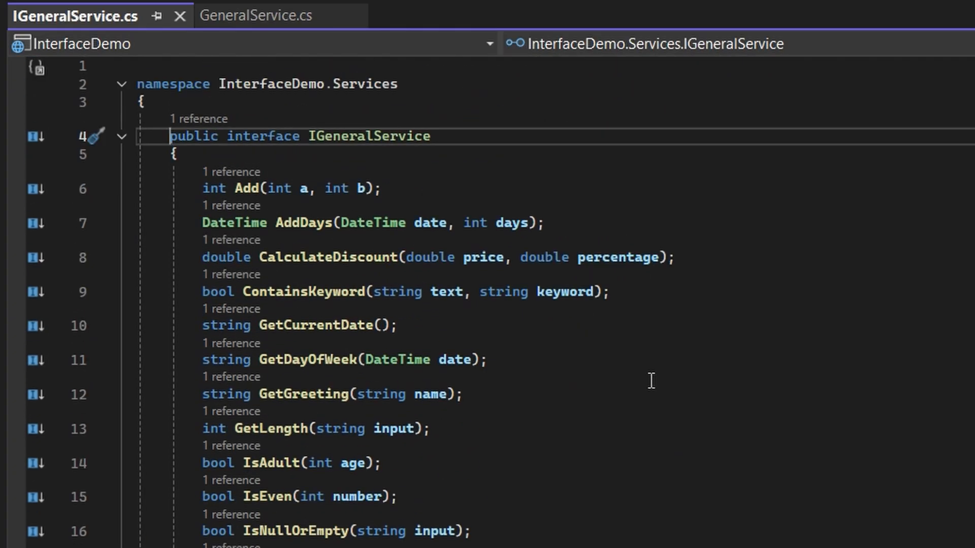
click(257, 15)
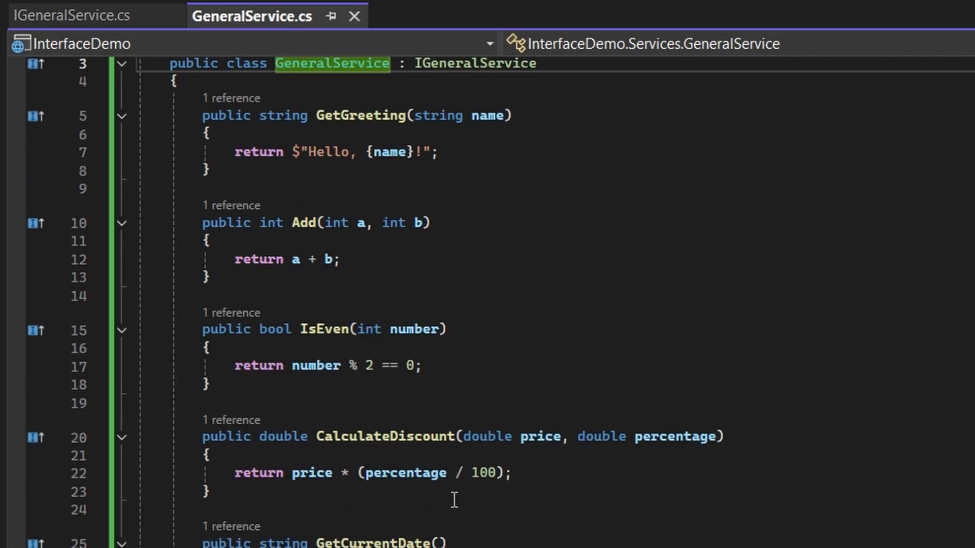
scroll(down, 3)
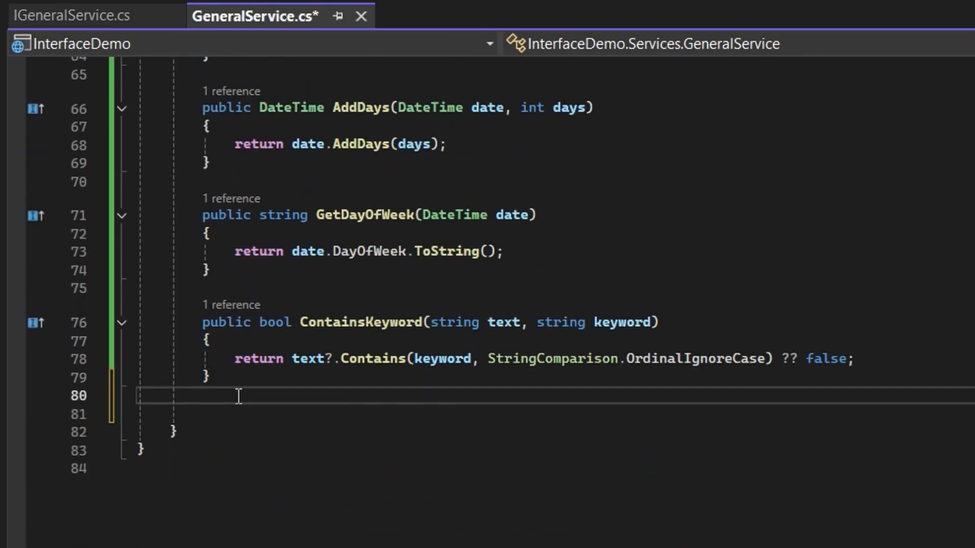
Step: Write GenerateRandomNumber(int min, int max) in GeneralService and its signature in IGeneralService
text(public int GenerateRandomNumber(int min, int max))
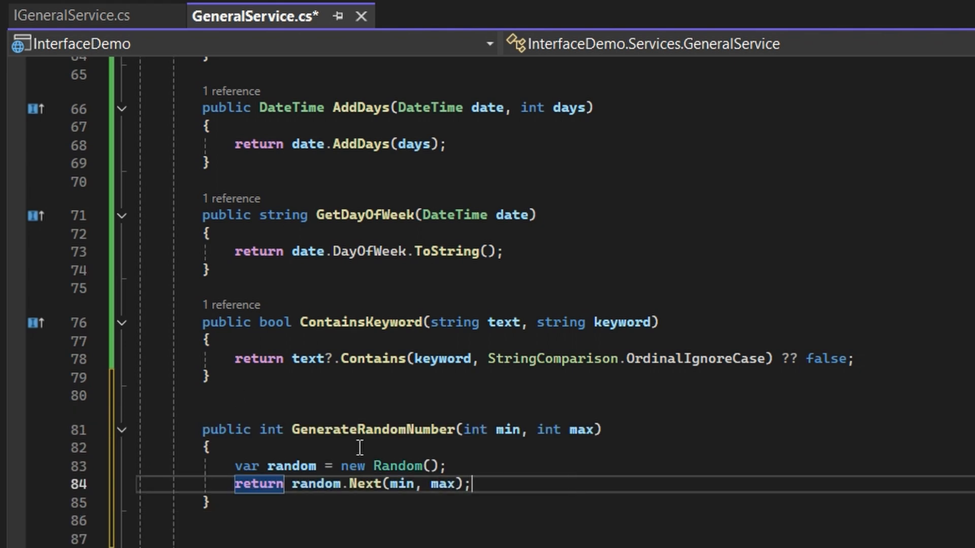
click(71, 14)
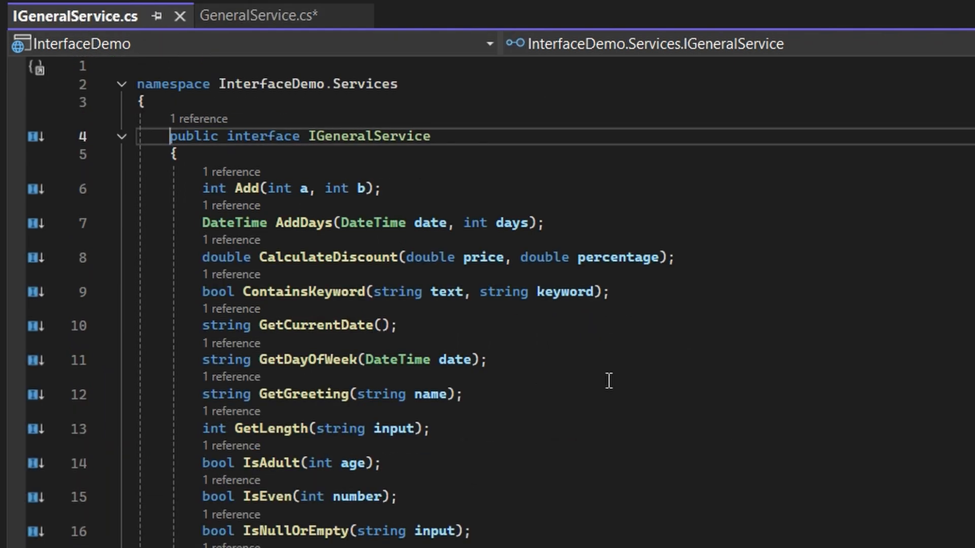
text(int GenerateRandomNumber(int min, int max))
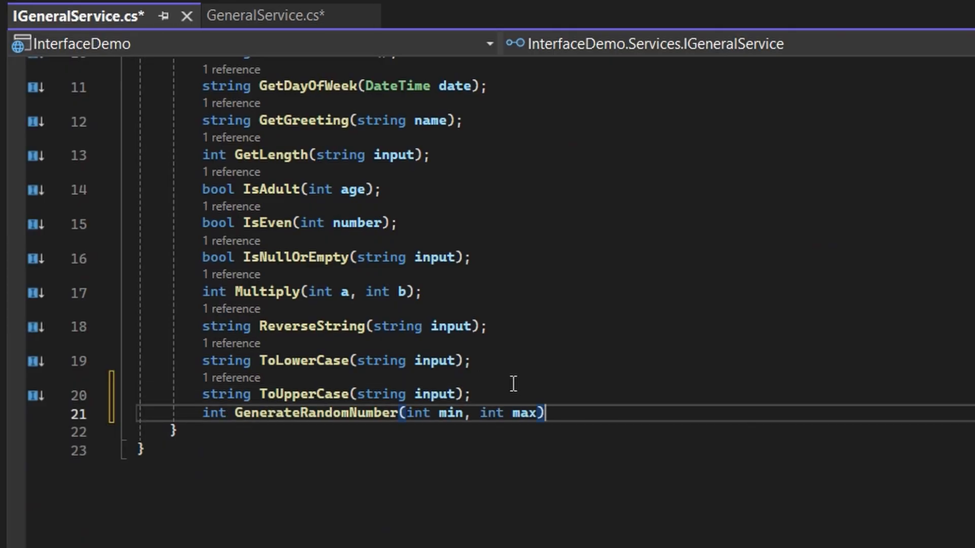
click(264, 14)
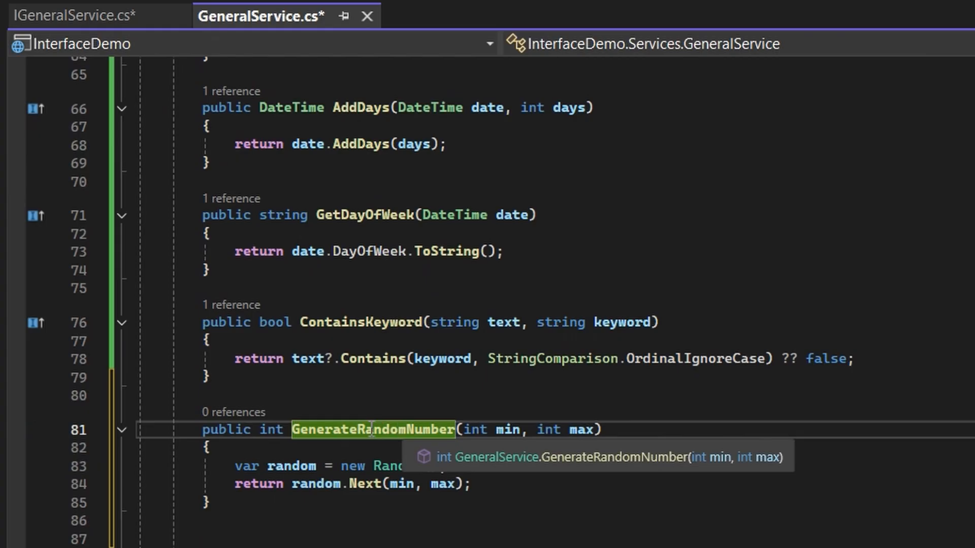
Step: Pull GenerateRandomNumber(int min, int max) up into IGeneralService using Quick Actions
right_click(373, 429)
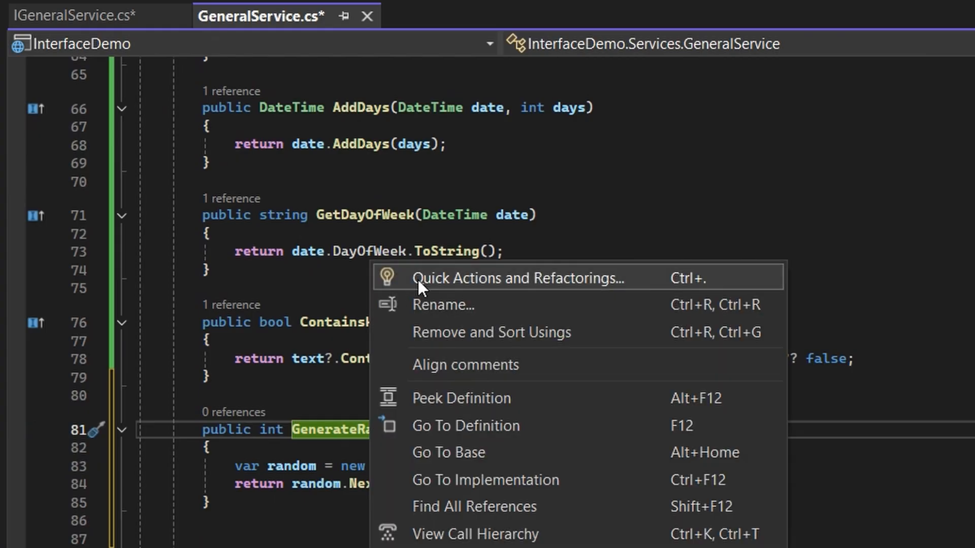
click(519, 278)
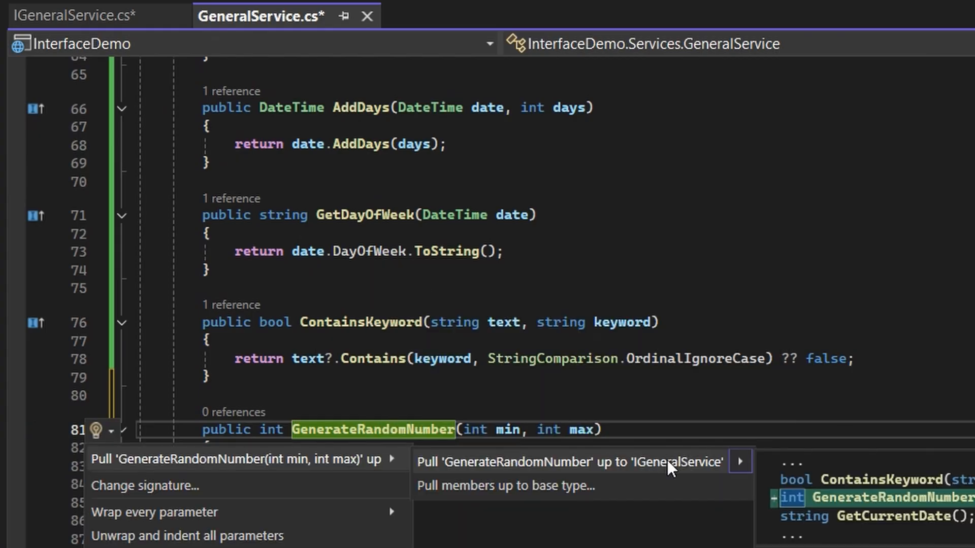
click(583, 459)
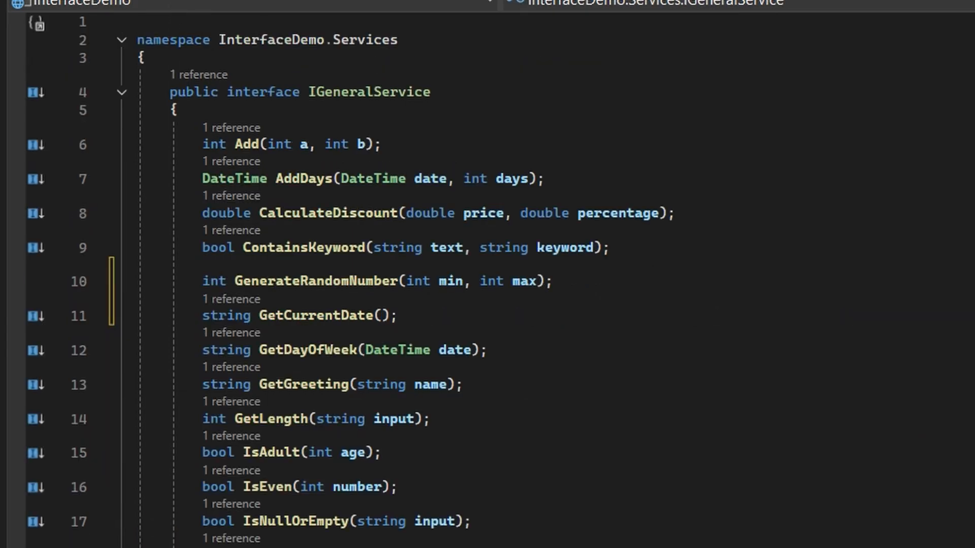
click(378, 282)
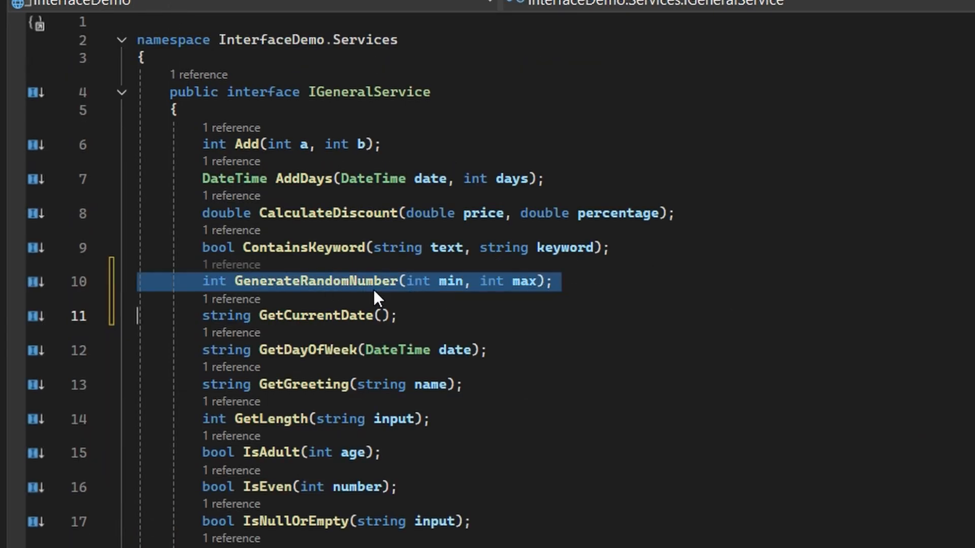
mouse_move(258, 231)
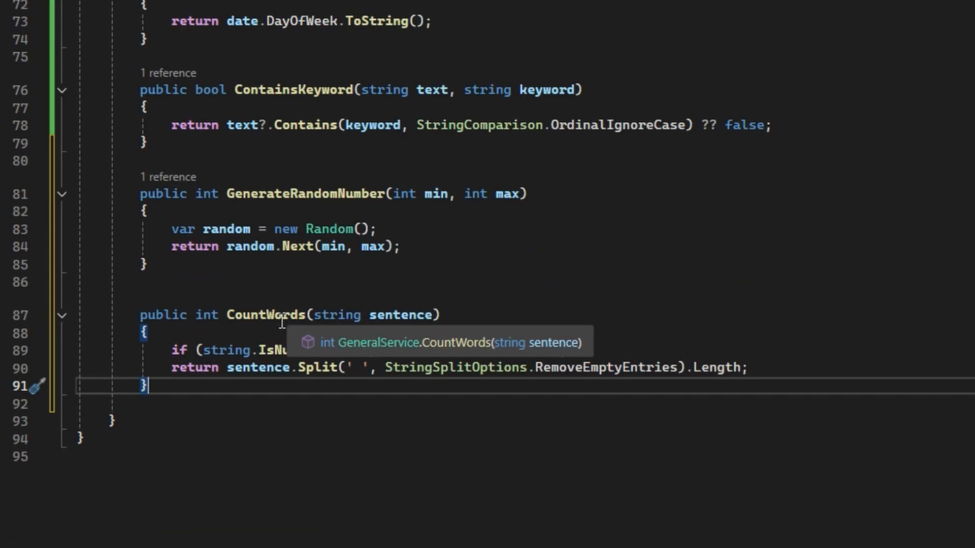
Step: Bring up the context menu for the new CountWords(string sentence) method
right_click(273, 315)
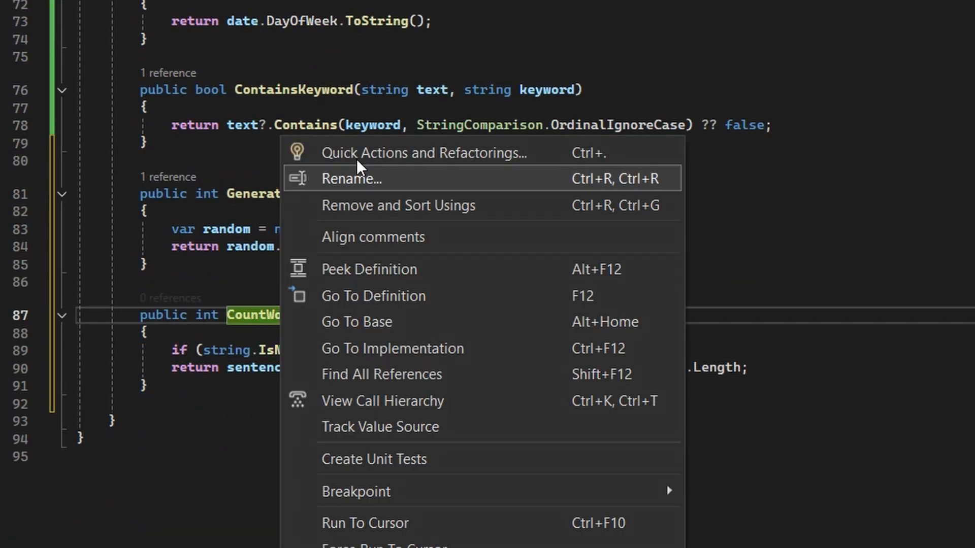